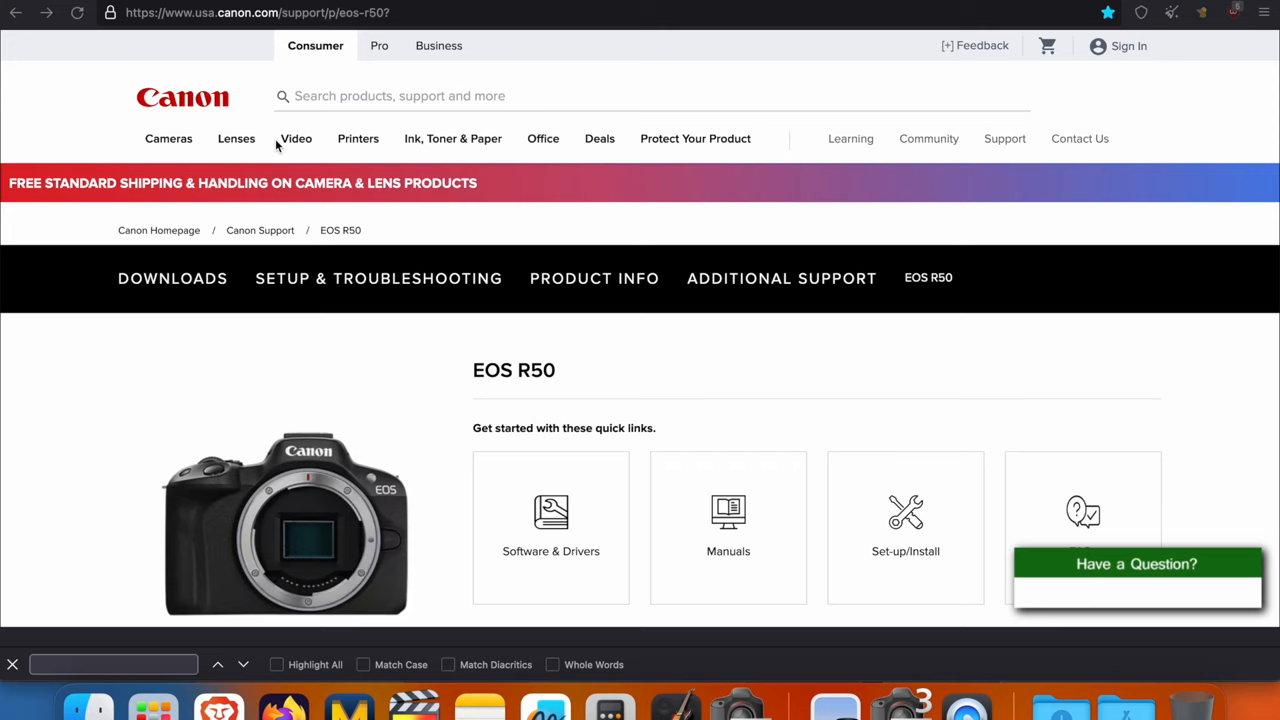
Scroll the EOS R50 support page down to its Downloads section.
{"action": "scroll", "scroll_direction": "down", "scroll_amount": 3}
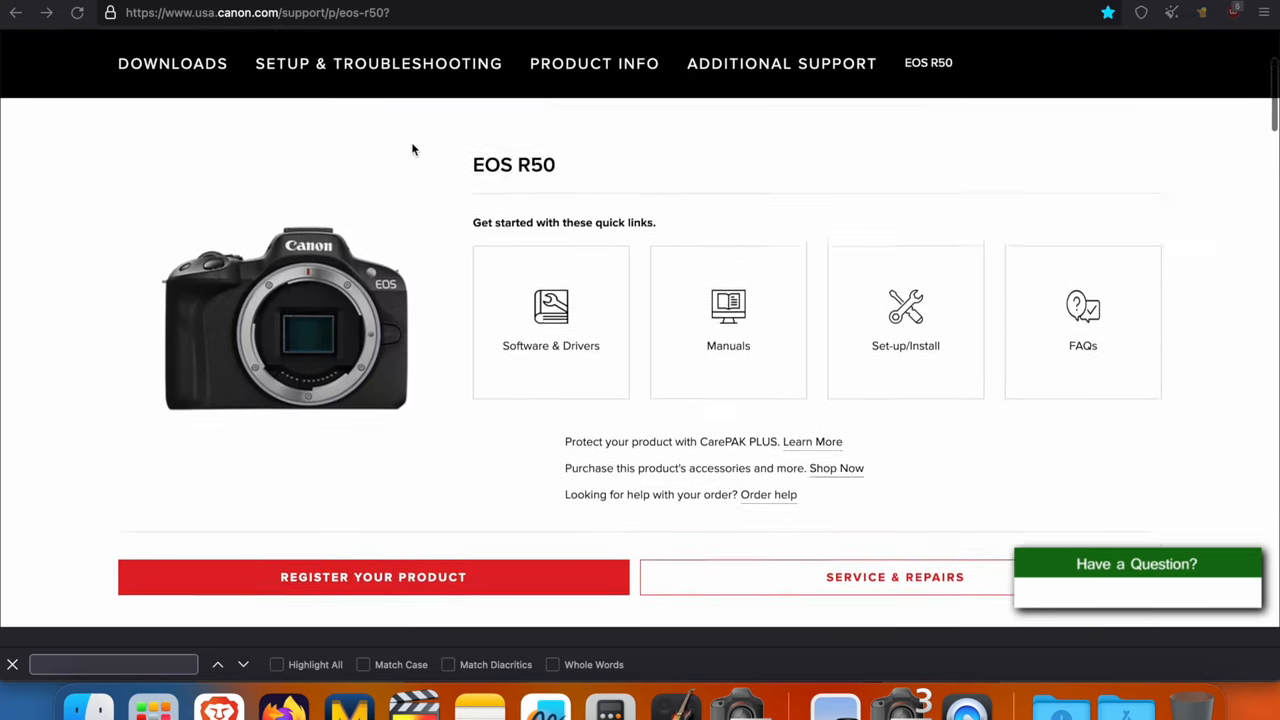
{"action": "scroll", "scroll_direction": "down", "scroll_amount": 3}
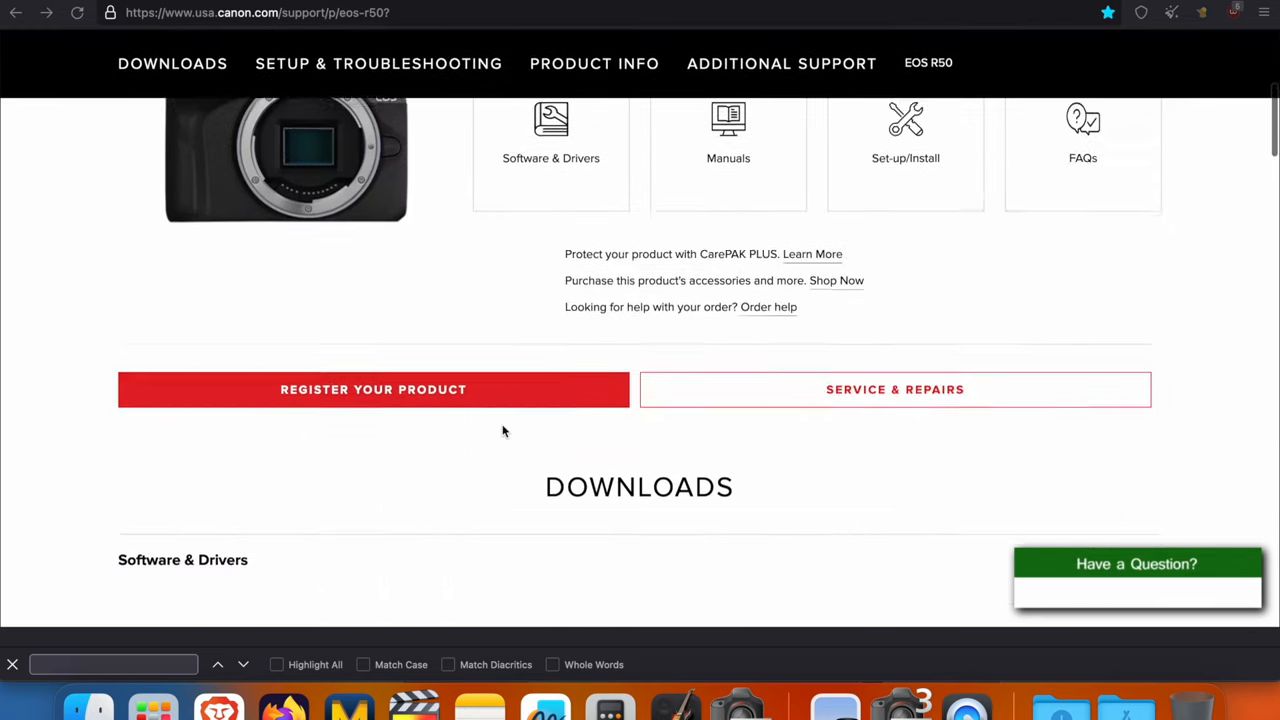
{"action": "scroll", "scroll_direction": "down", "scroll_amount": 3}
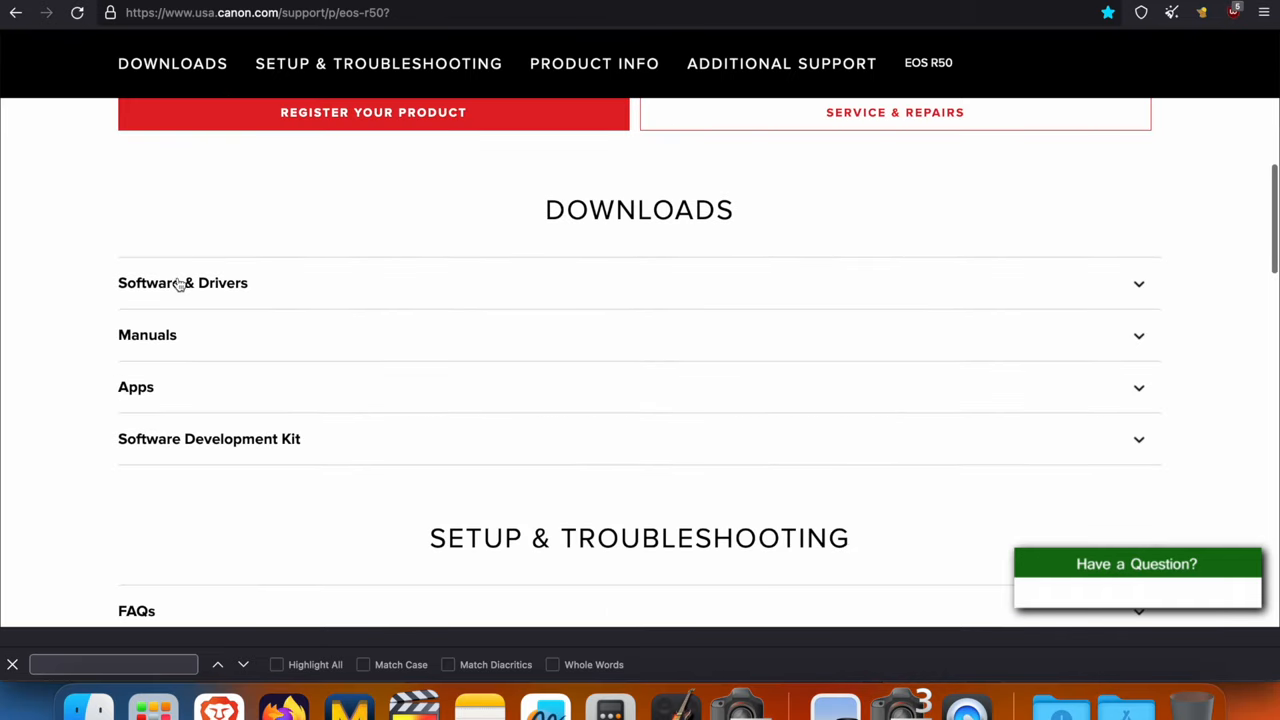
Expand Software & Drivers to list the 7 macOS Ventura results starting with EOS Utility 3.16.12.
{"action": "left_click", "coordinate": [182, 282]}
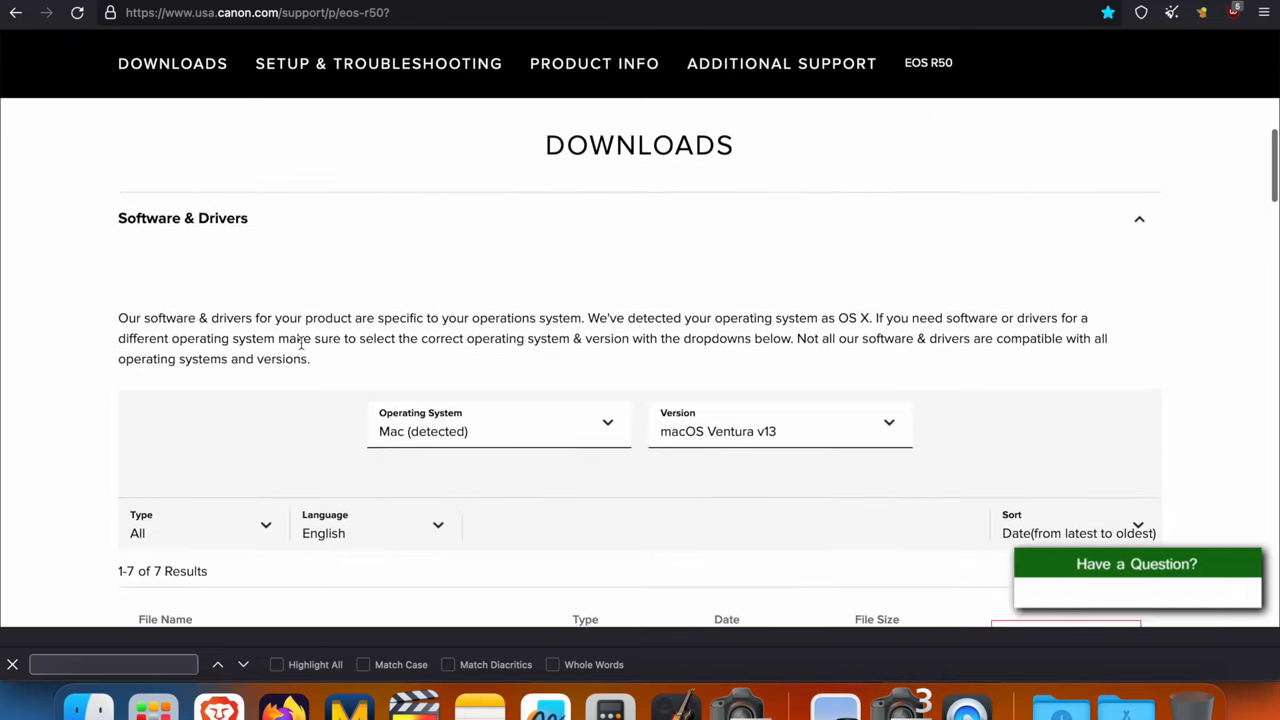
{"action": "scroll", "scroll_direction": "down", "scroll_amount": 3}
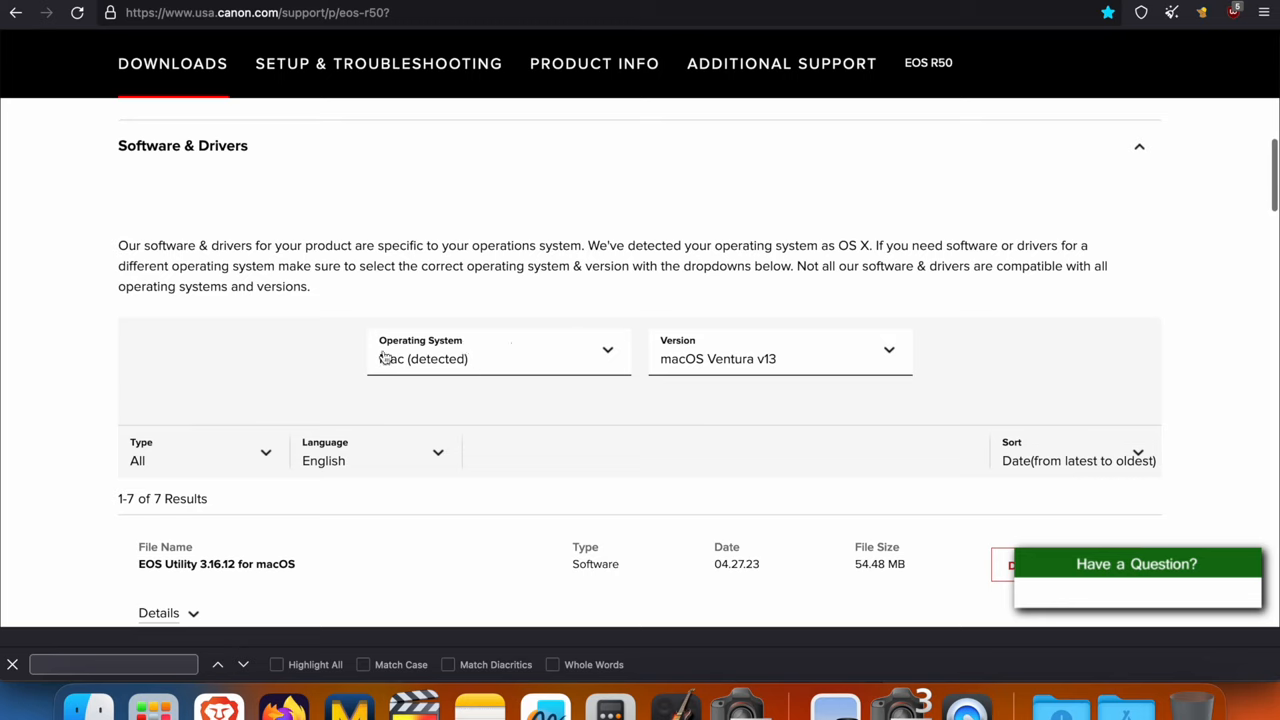
{"action": "mouse_move", "coordinate": [668, 360]}
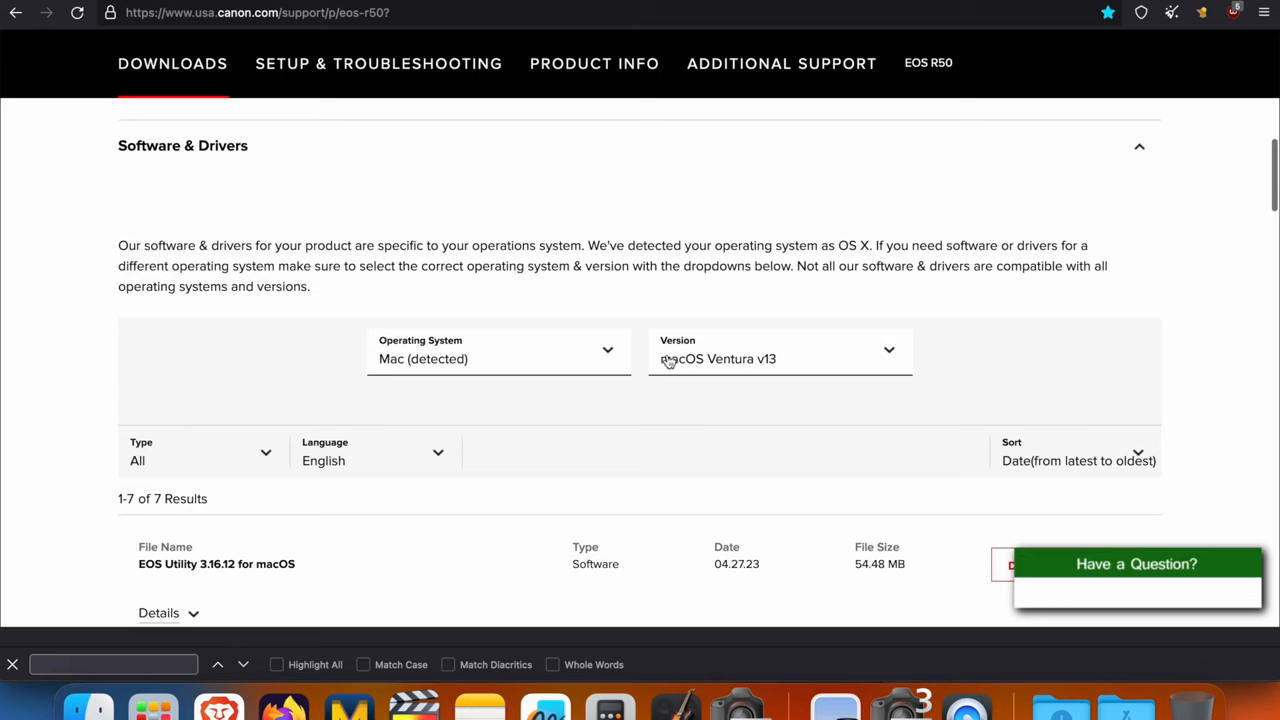
{"action": "mouse_move", "coordinate": [588, 378]}
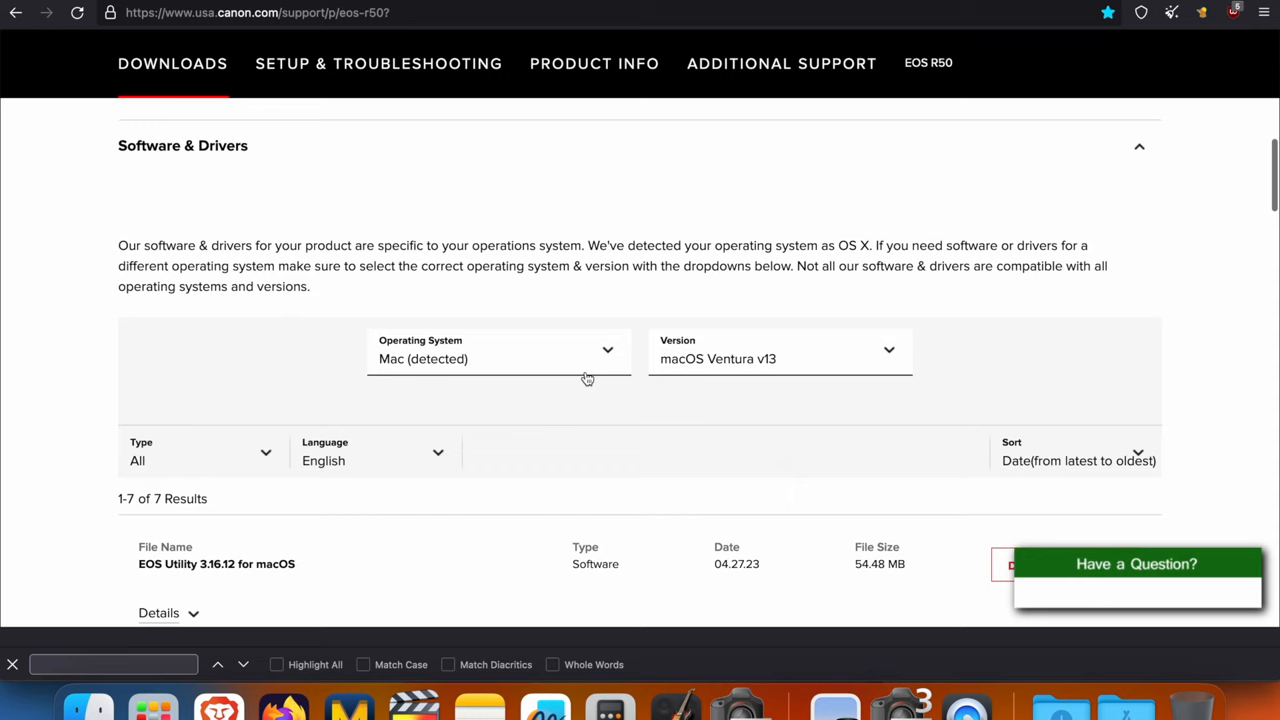
{"action": "mouse_move", "coordinate": [696, 362]}
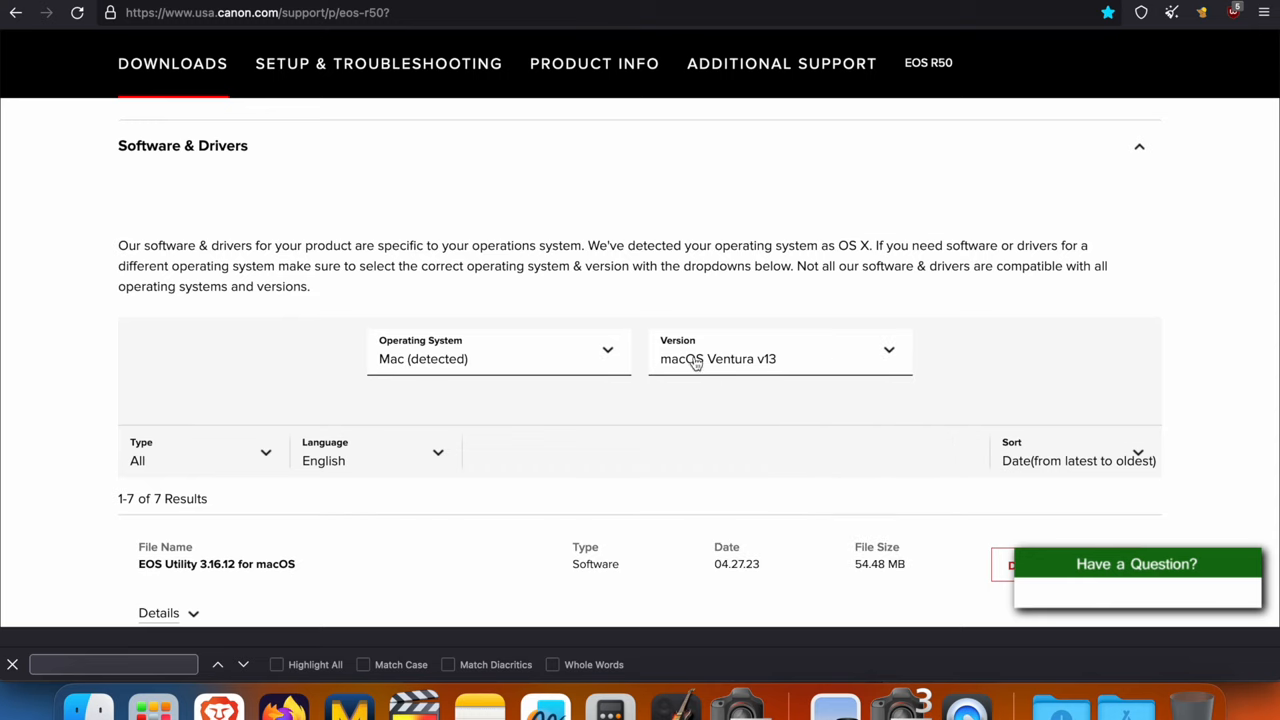
Reveal Digital Photo Professional 4.17.30 and EOS Utility 3.16.11, entering 'e' in the search.
{"action": "scroll", "scroll_direction": "down", "scroll_amount": 3}
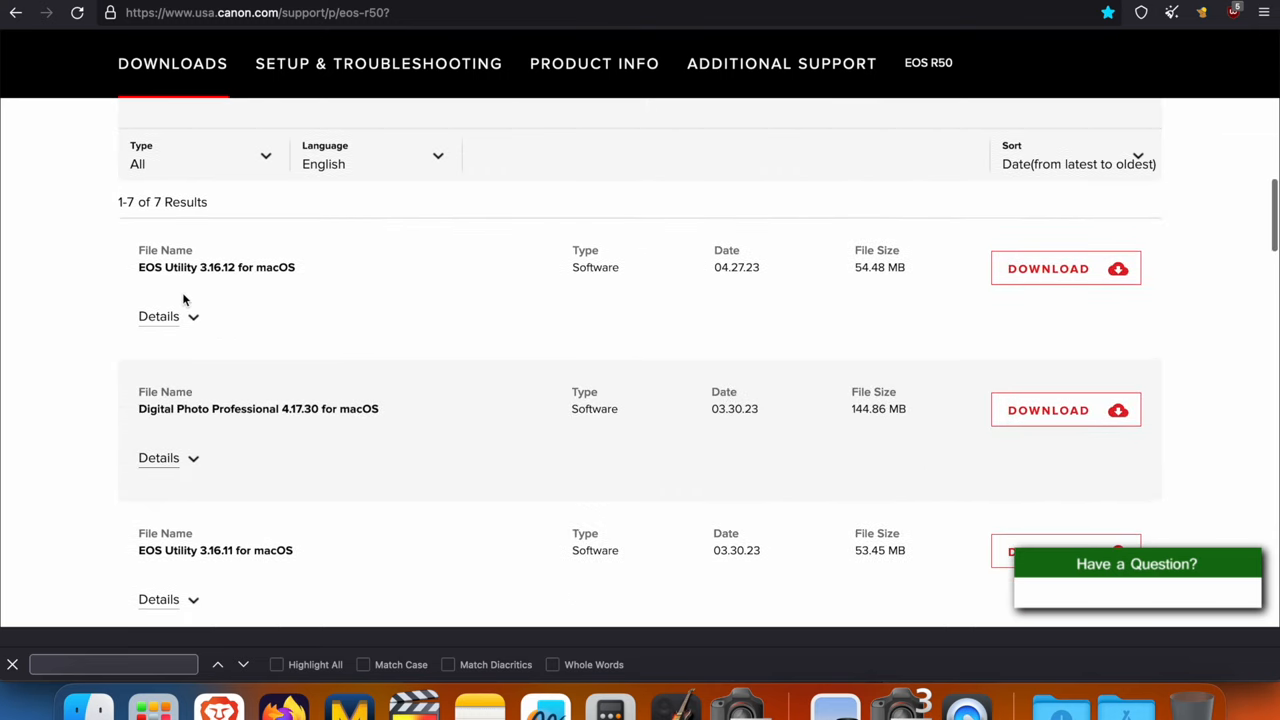
{"action": "mouse_move", "coordinate": [176, 286]}
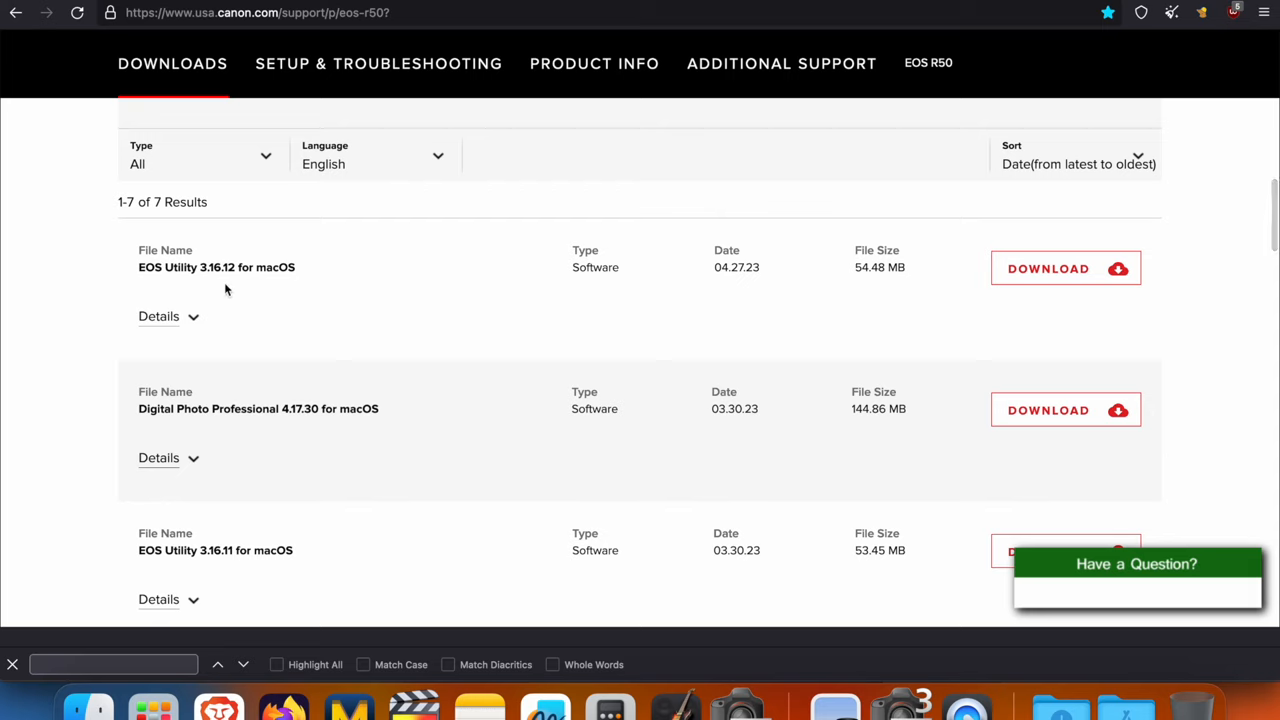
{"action": "mouse_move", "coordinate": [1220, 306]}
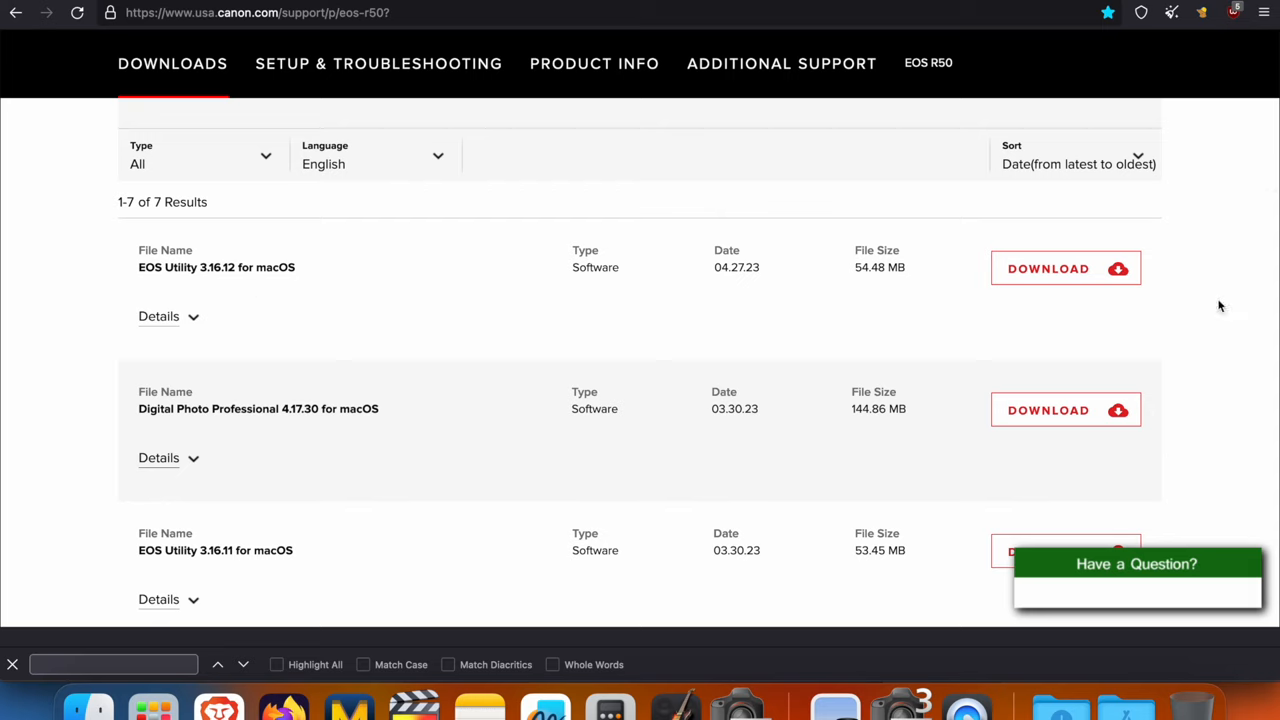
{"action": "mouse_move", "coordinate": [816, 340]}
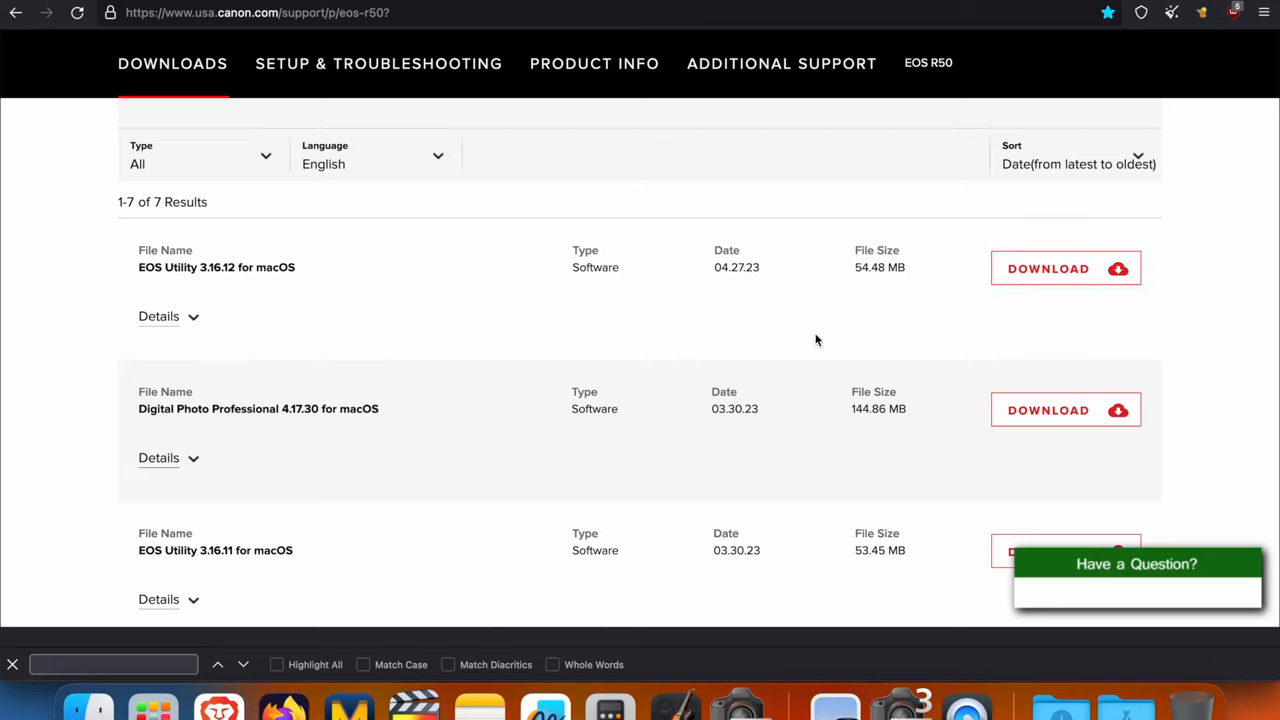
{"action": "type", "text": "e"}
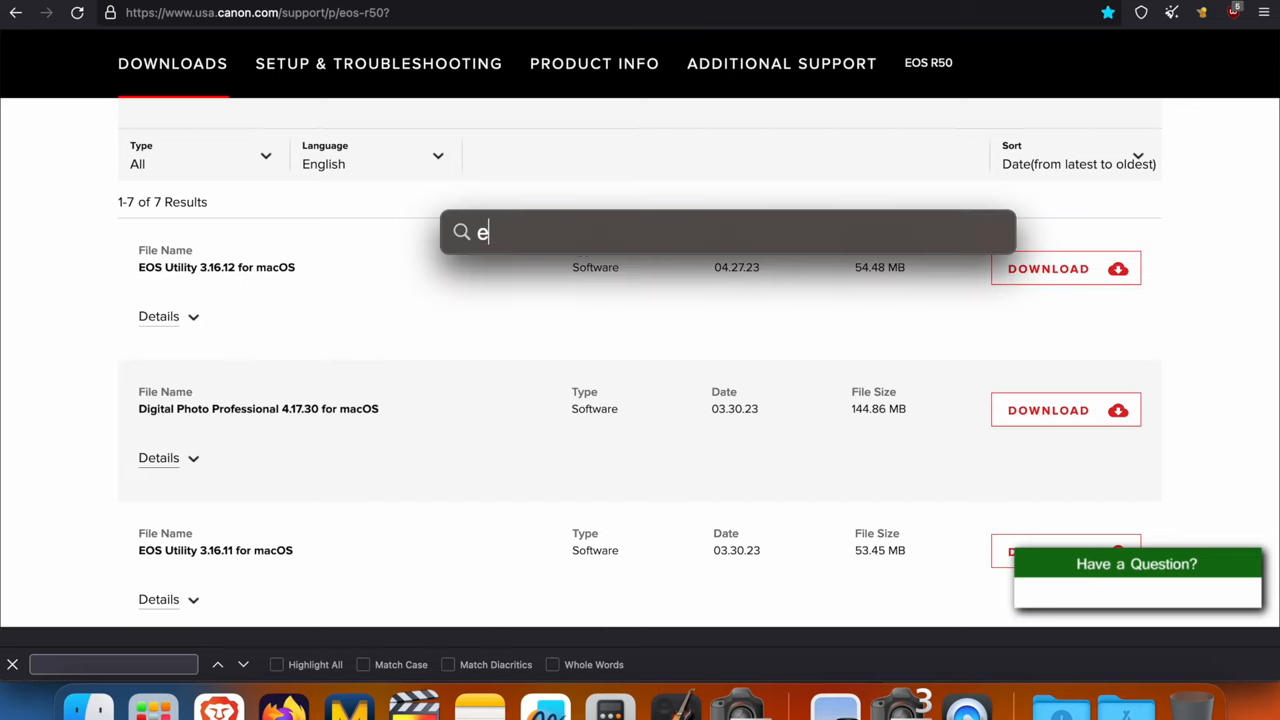